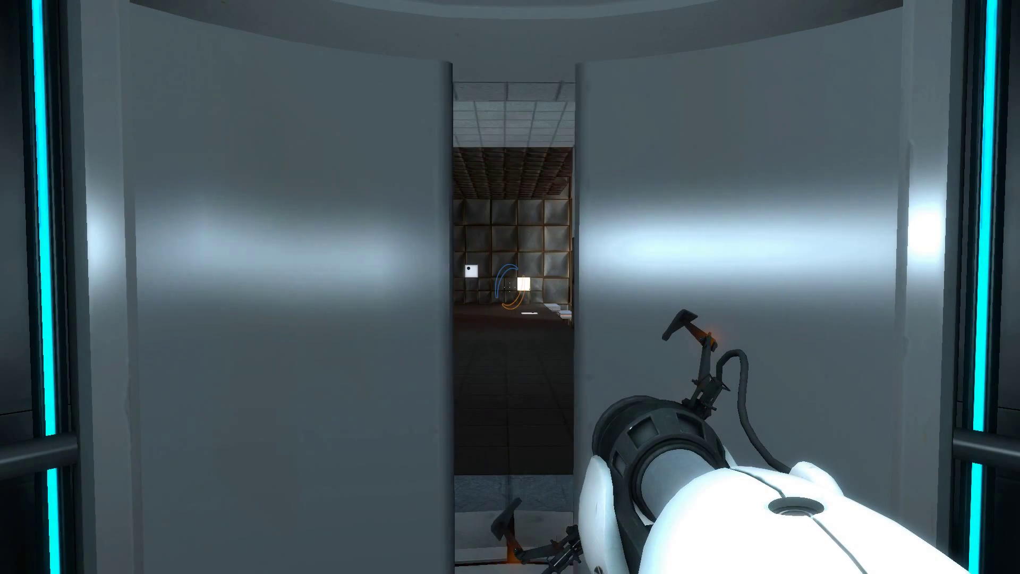
# Walk forward out of the elevator and down the corridor toward test chamber 12.
pyautogui.press('w')
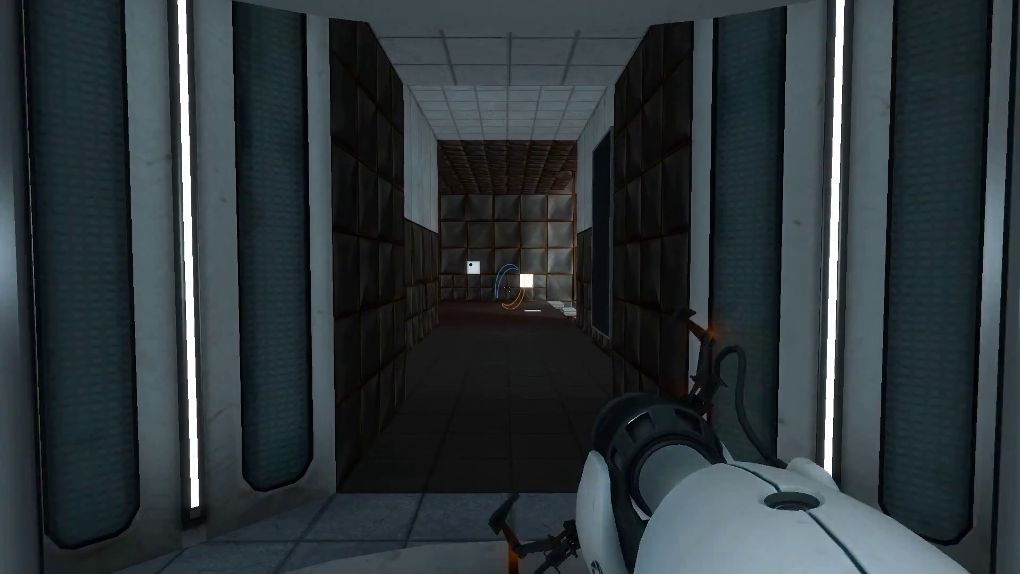
pyautogui.press('w')
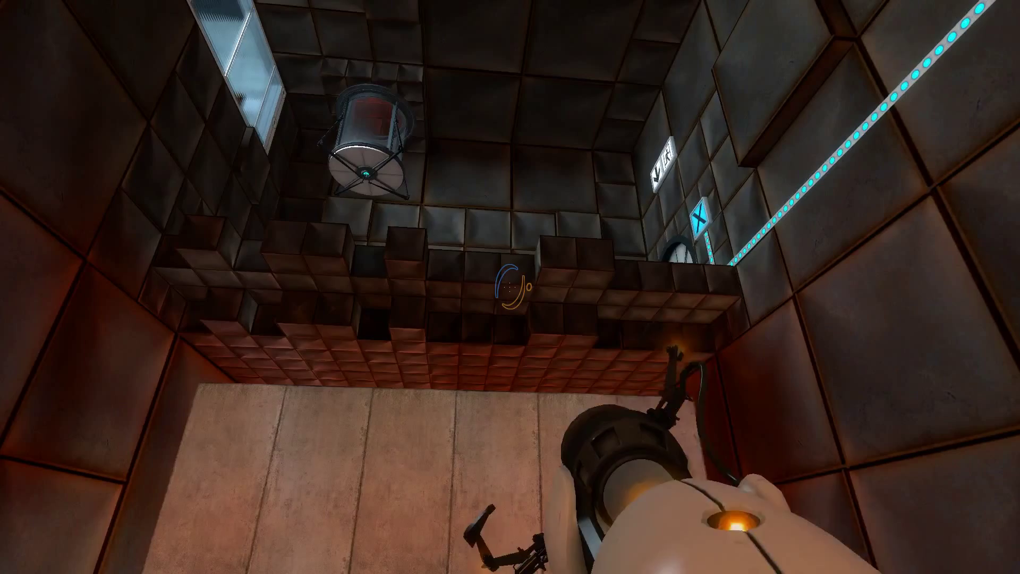
pyautogui.moveTo(510, 287)
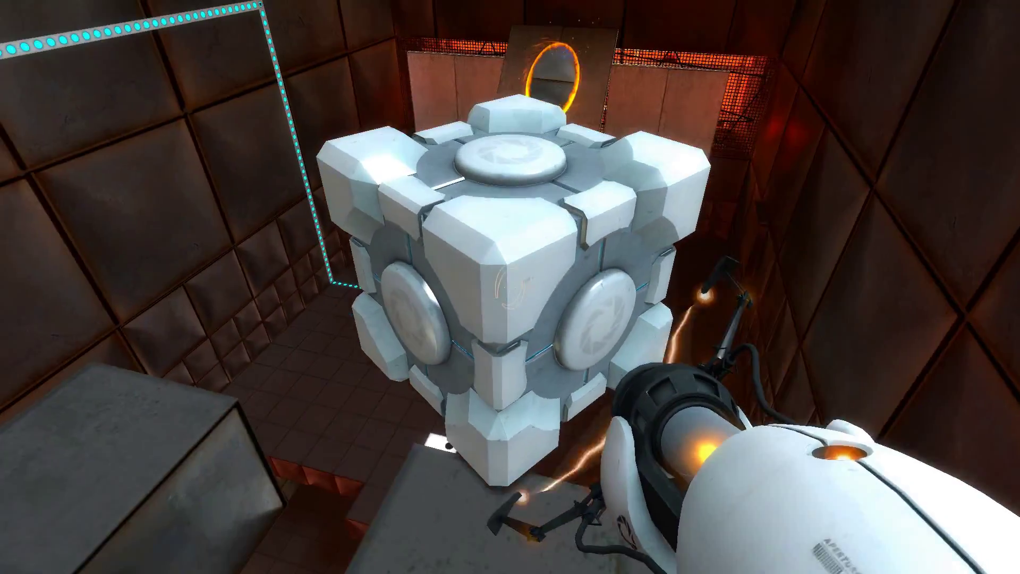
pyautogui.moveTo(510, 287)
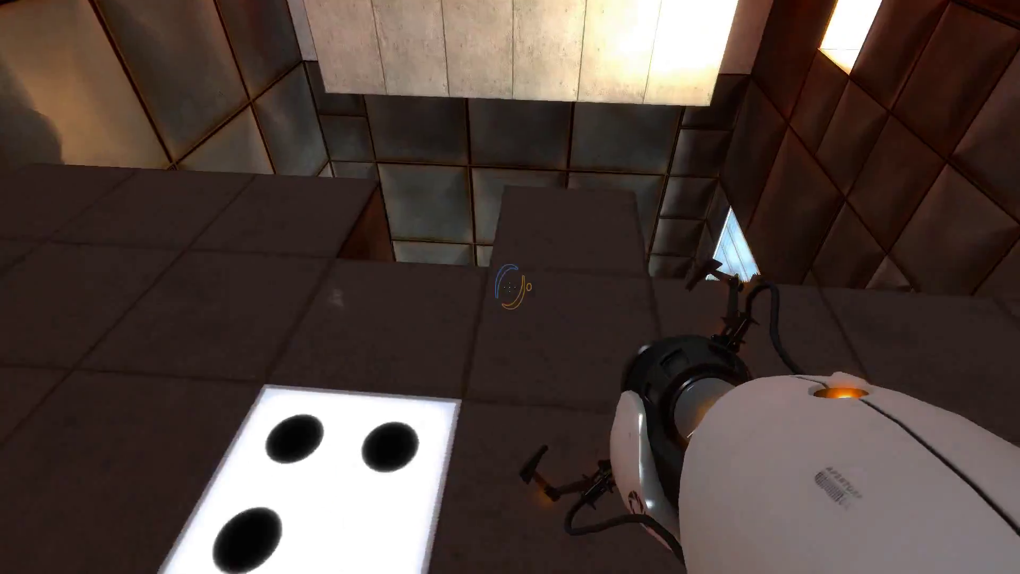
pyautogui.moveTo(510, 287)
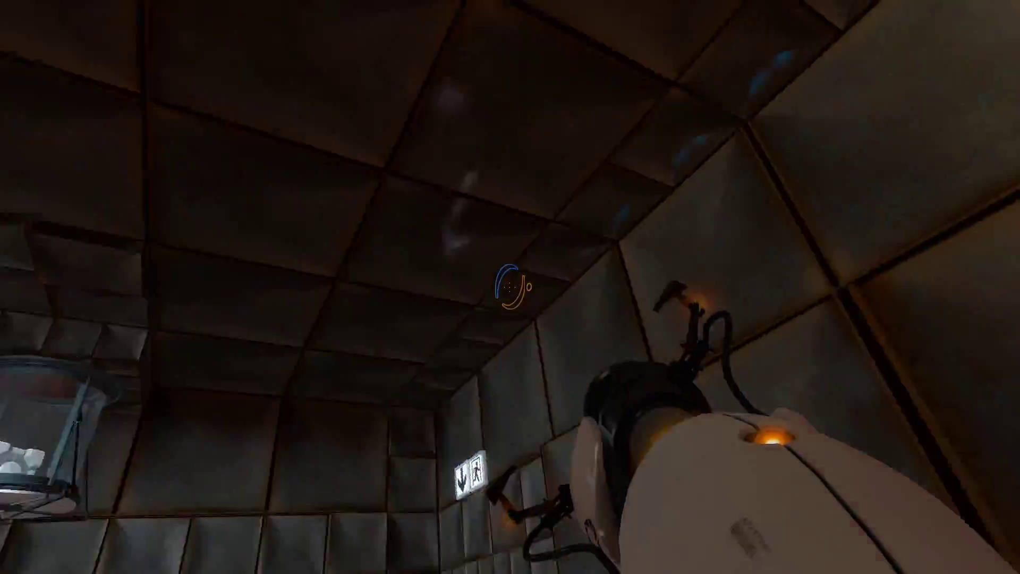
pyautogui.moveTo(510, 287)
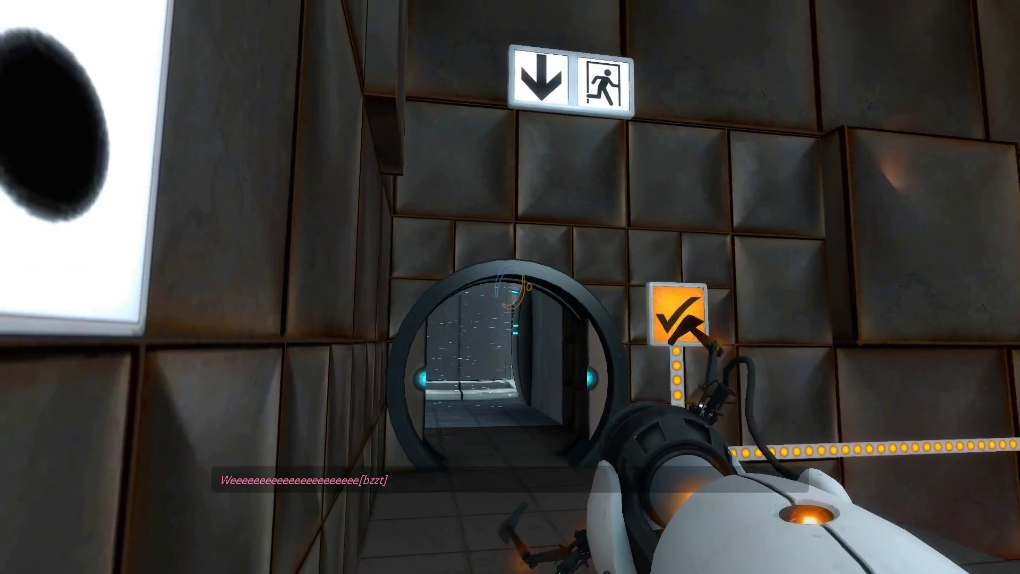
pyautogui.moveTo(510, 287)
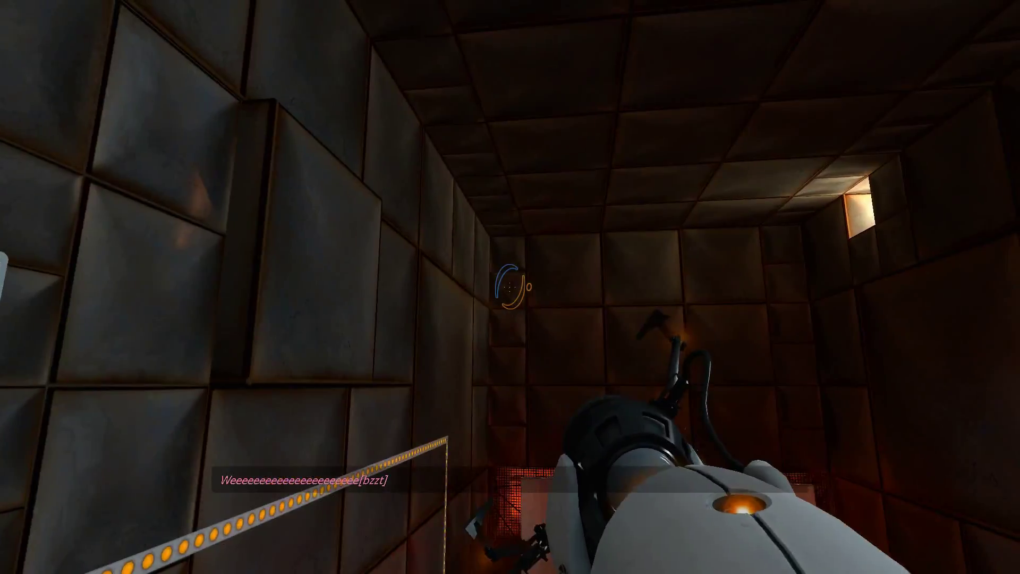